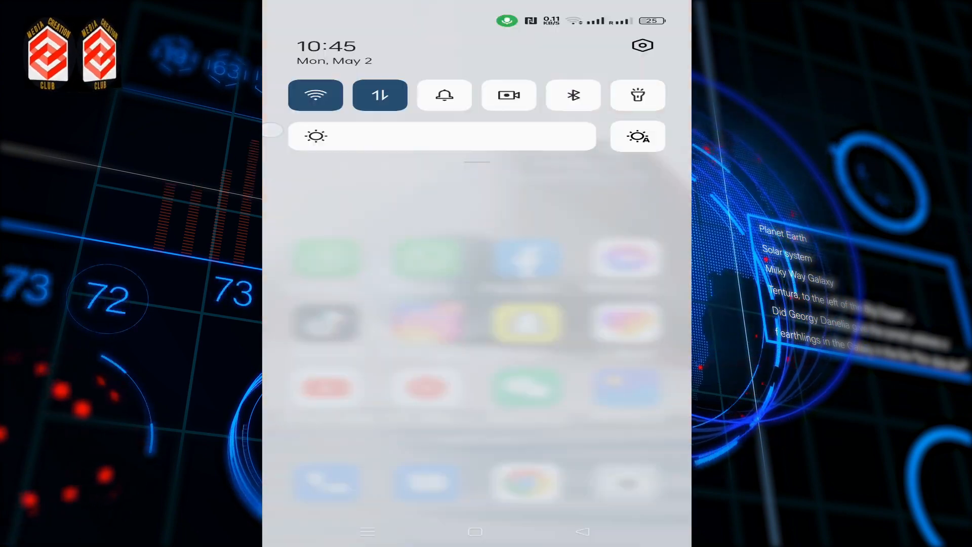
Review the Wi-Fi list with ZONG-4G connected, then head to Chrome.
{"action": "left_click", "coordinate": [315, 96]}
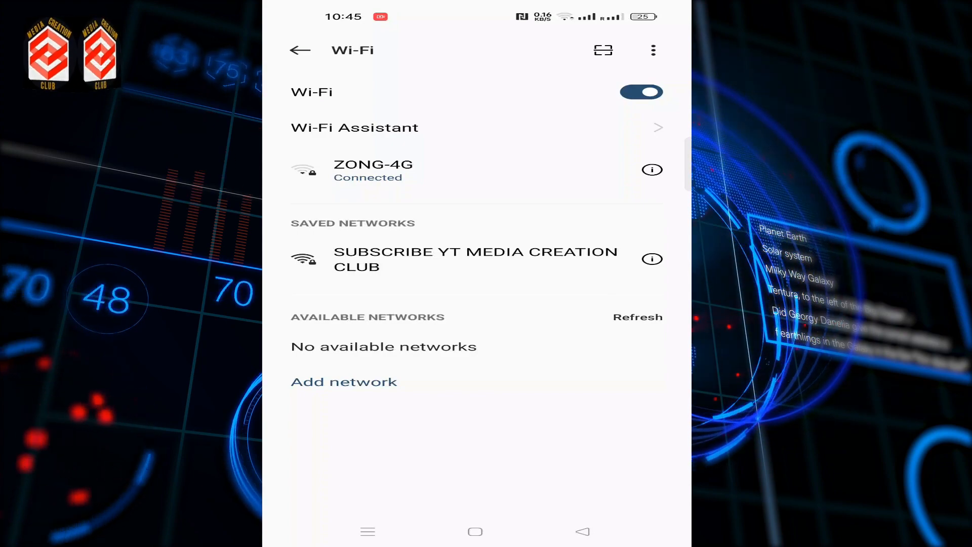
{"action": "left_click", "coordinate": [652, 169]}
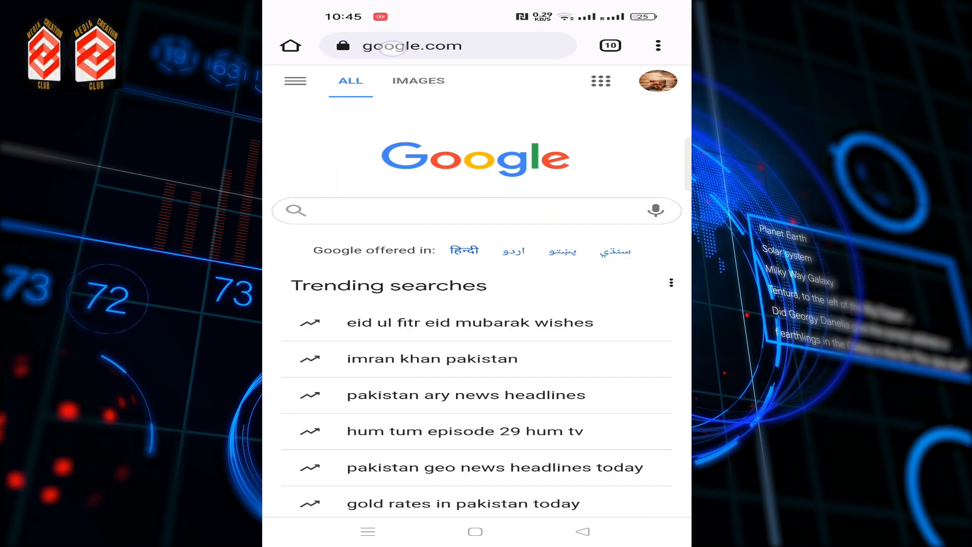
Enter the router address 192.168.10.59 in Chrome's address bar.
{"action": "type", "text": "192.168.10.59"}
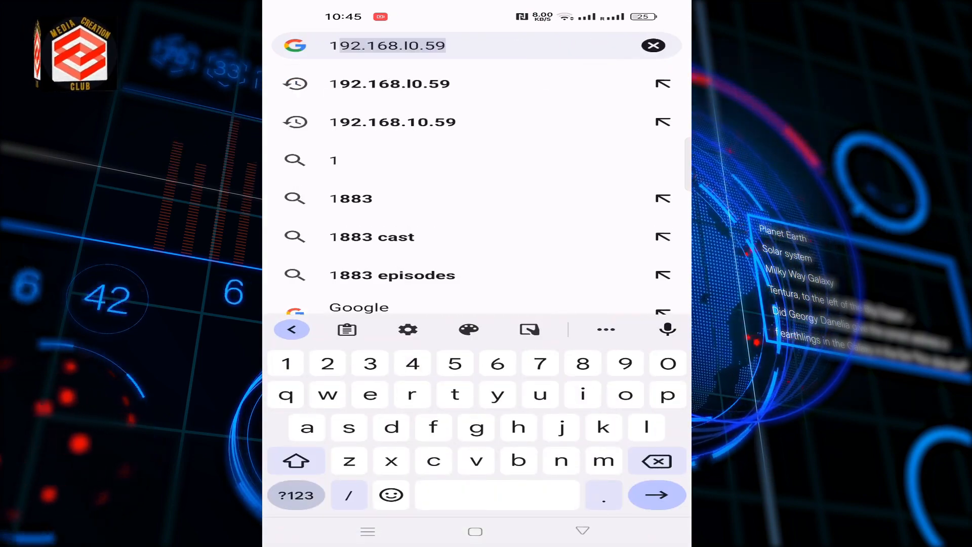
{"action": "type", "text": "92"}
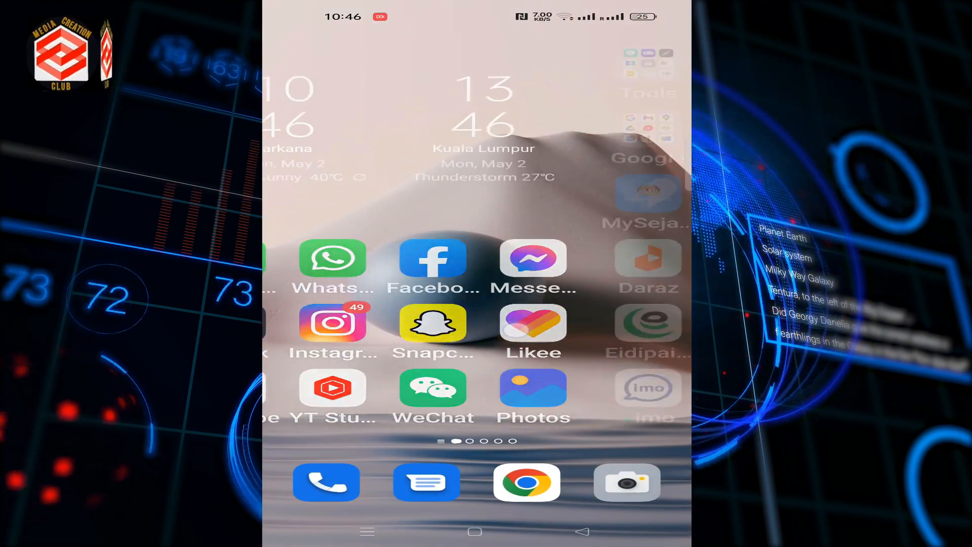
Search Play Store for 'router setup page' and launch the Router Setup Page app.
{"action": "scroll", "scroll_direction": "left", "scroll_amount": 3}
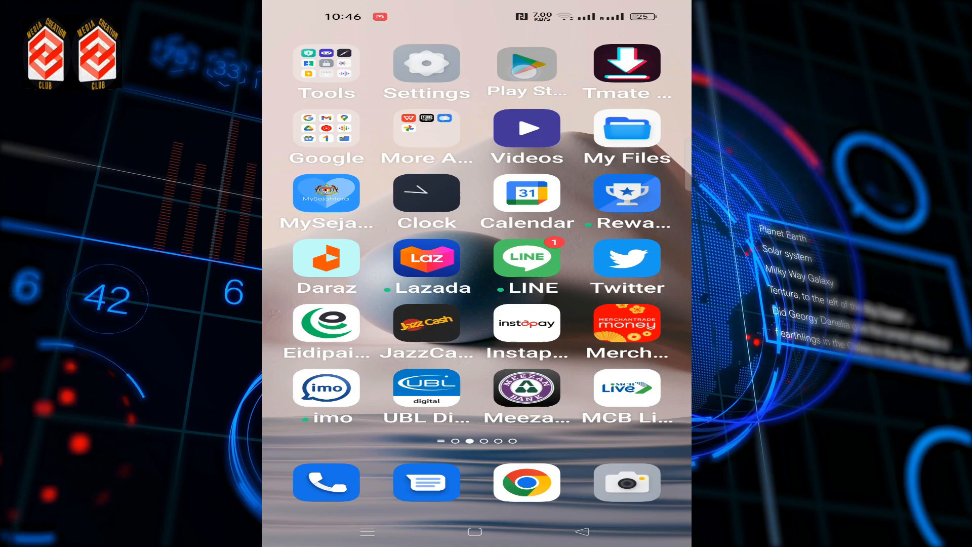
{"action": "left_click", "coordinate": [526, 64]}
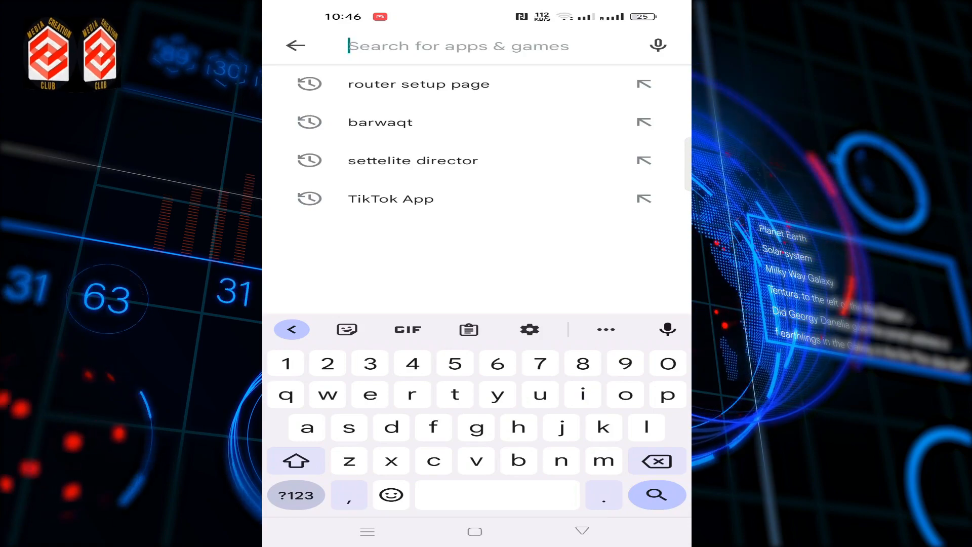
{"action": "type", "text": "router"}
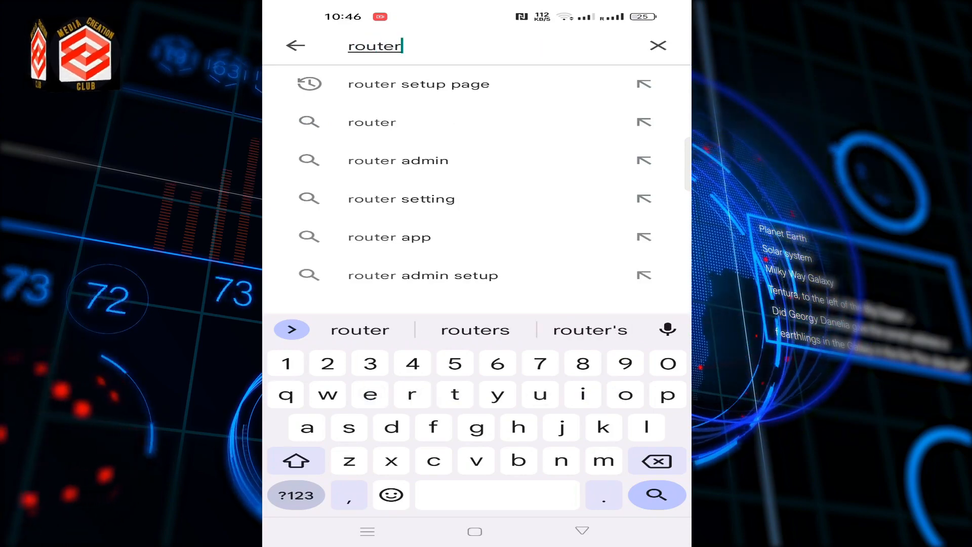
{"action": "left_click", "coordinate": [418, 84]}
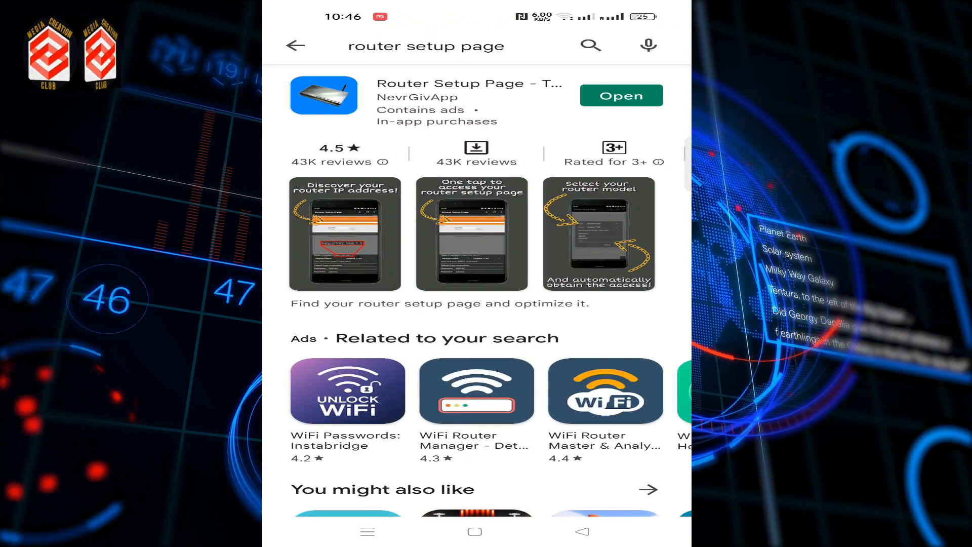
{"action": "left_click", "coordinate": [621, 95]}
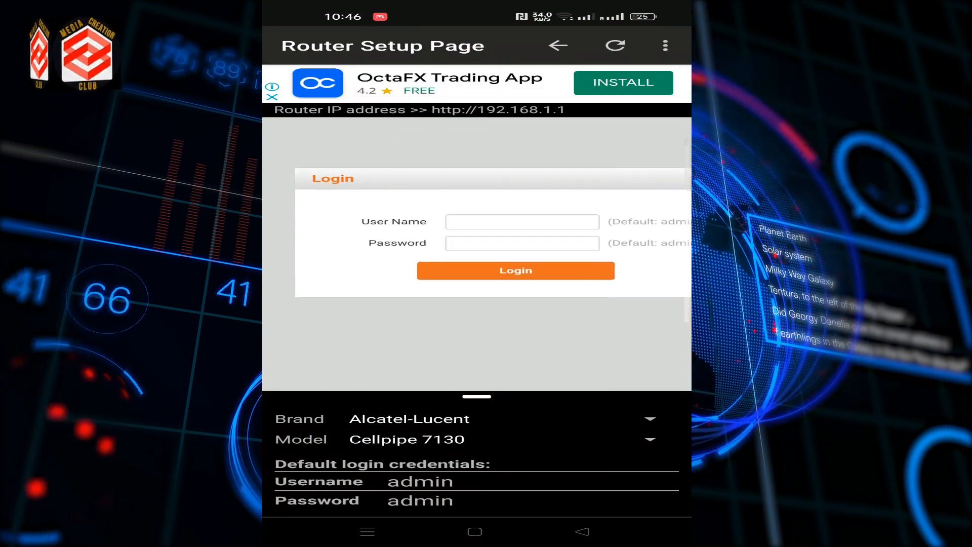
{"action": "left_click", "coordinate": [523, 222]}
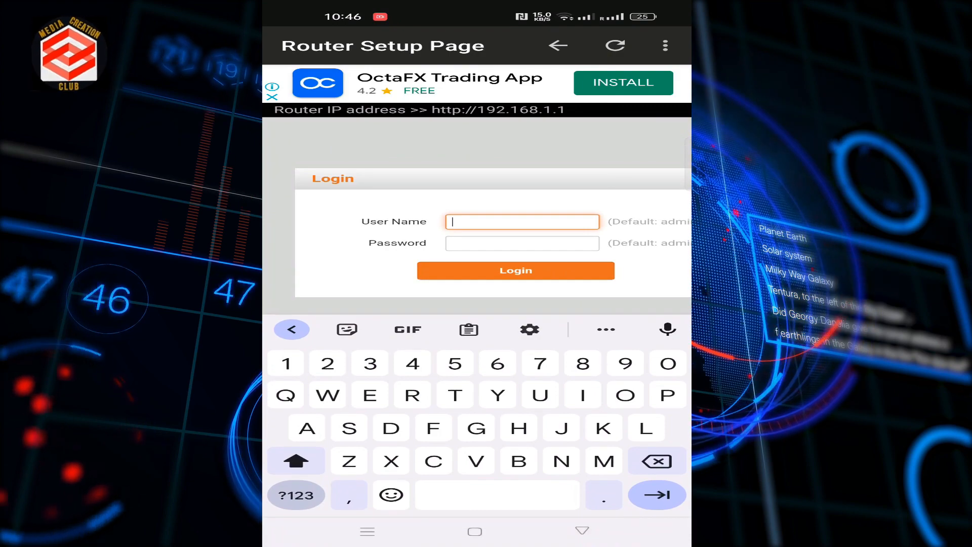
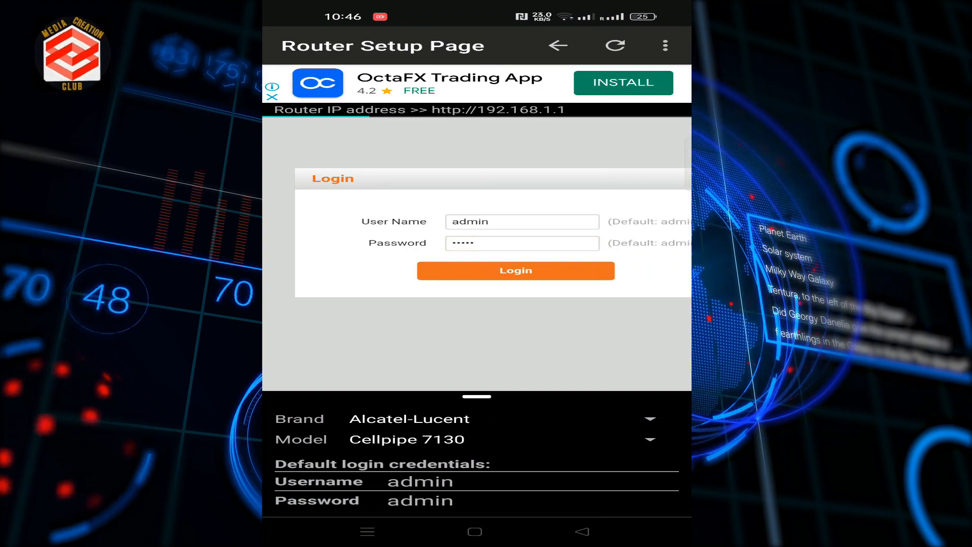
{"action": "left_click", "coordinate": [514, 271]}
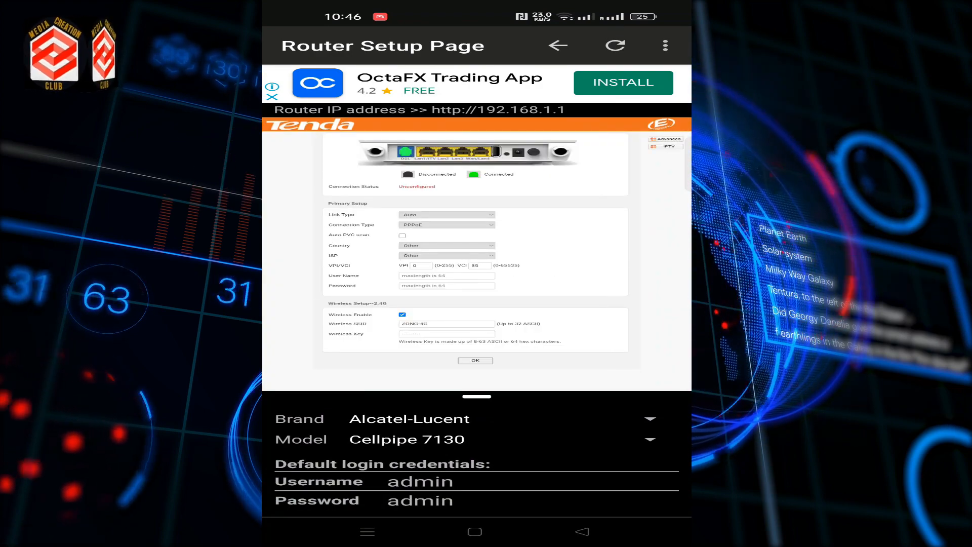
{"action": "scroll", "scroll_direction": "down", "scroll_amount": 3}
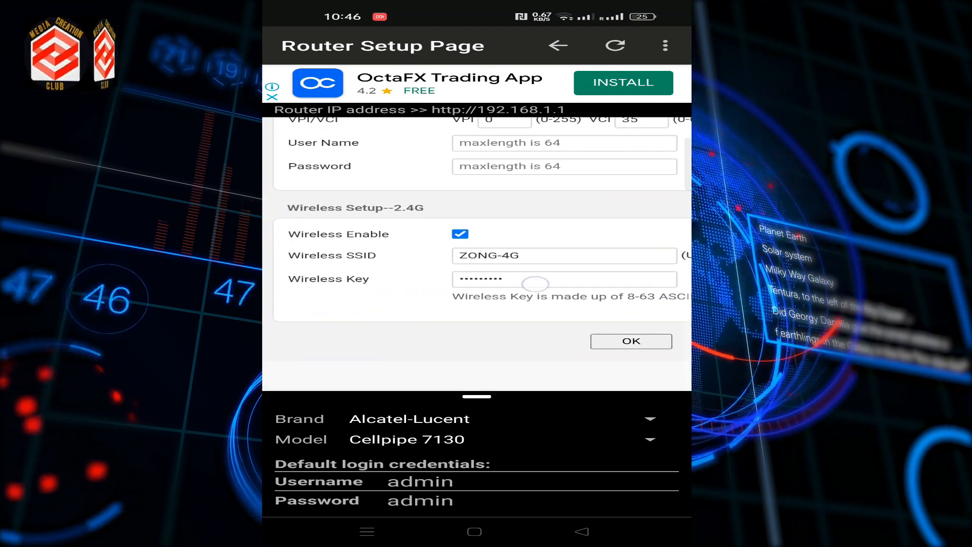
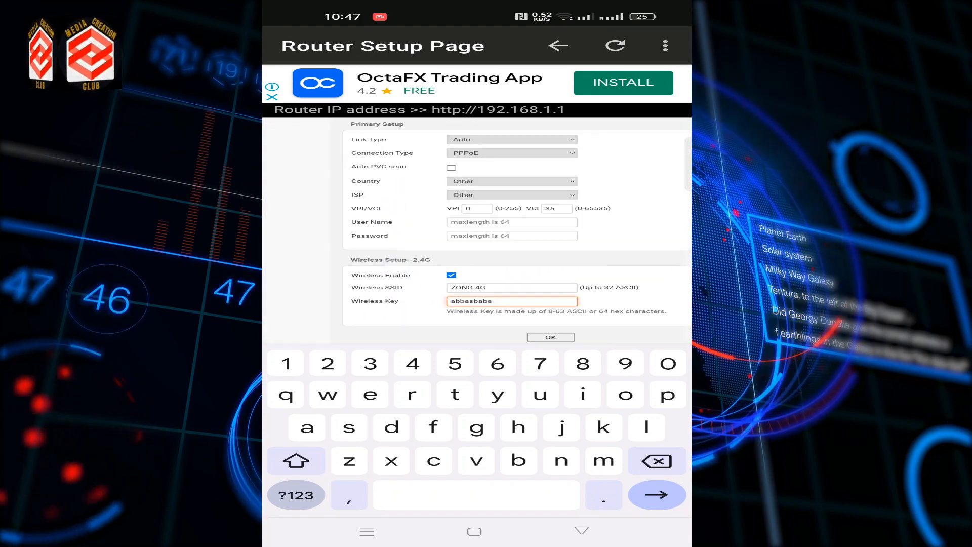
{"action": "scroll", "scroll_direction": "down", "scroll_amount": 3}
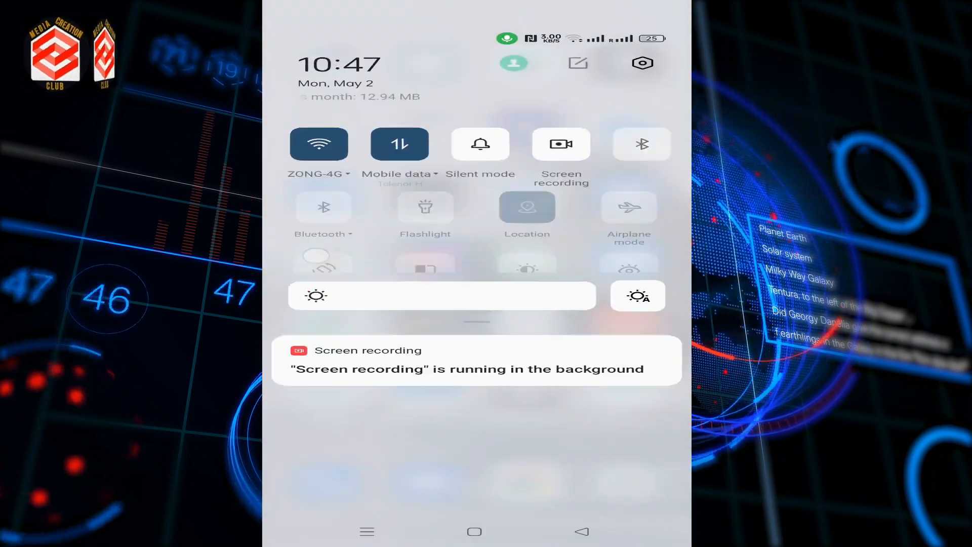
Connect to SUBSCRIBE YT MEDIA CREATION CLUB and return to the router app at 192.168.0.1.
{"action": "left_click", "coordinate": [318, 144]}
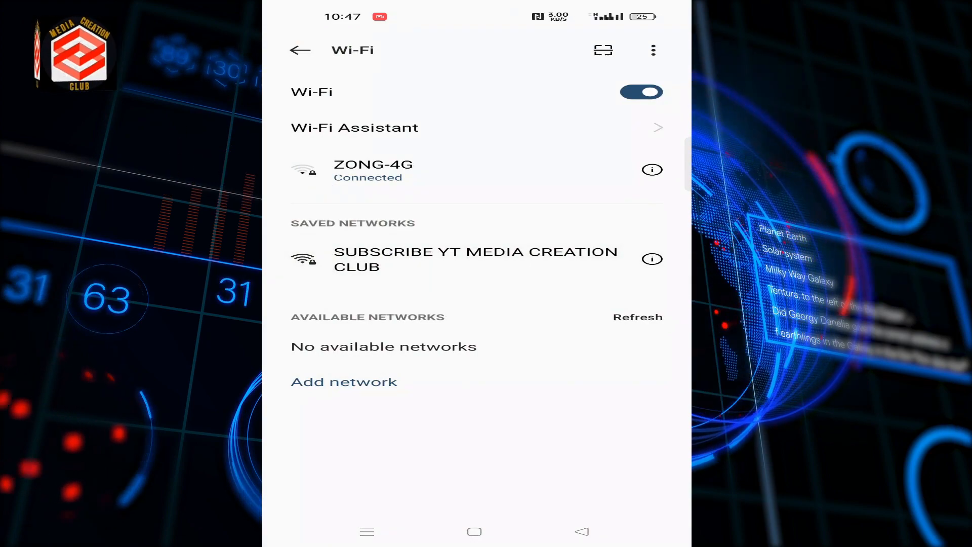
{"action": "left_click", "coordinate": [476, 258]}
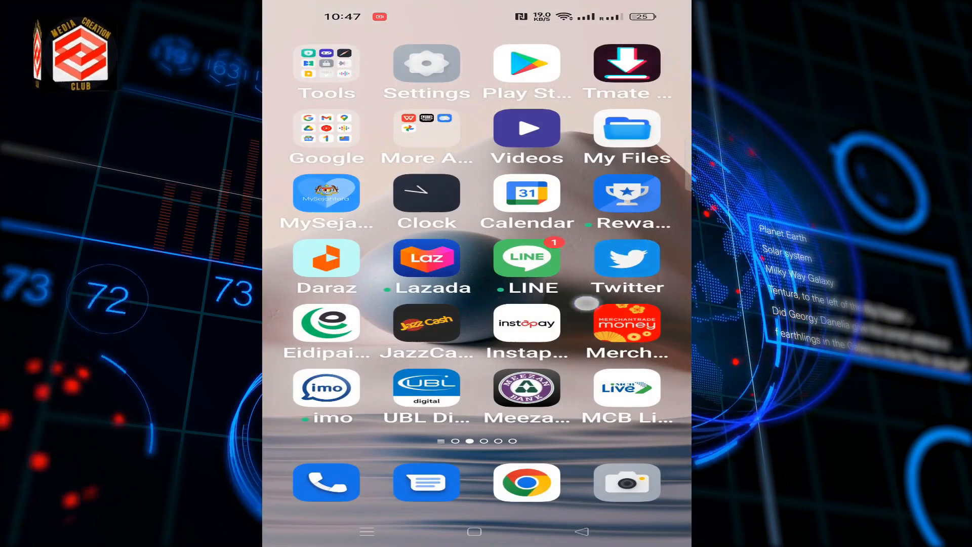
{"action": "scroll", "scroll_direction": "left", "scroll_amount": 3}
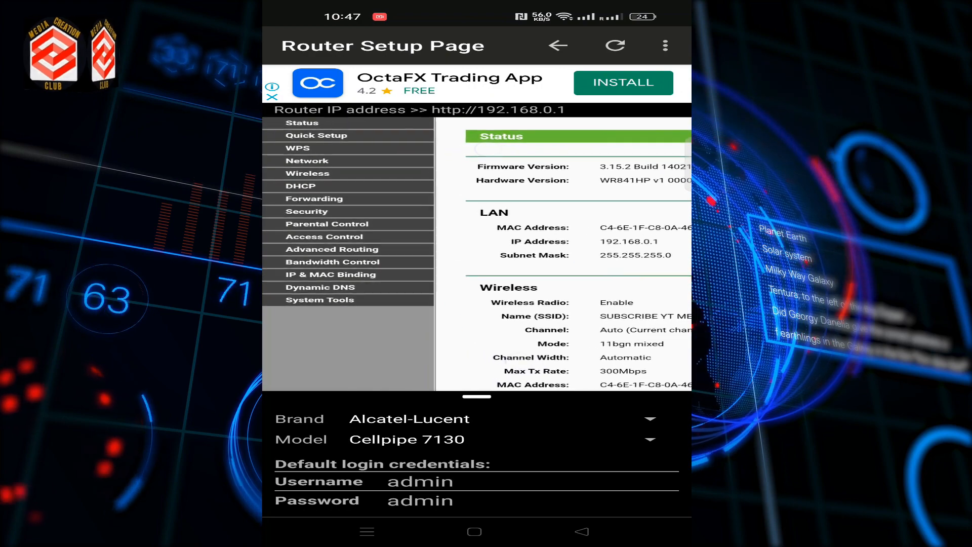
View the 192.168.0.1 router's Wireless Security password, then return to the Wi-Fi list.
{"action": "left_click", "coordinate": [308, 173]}
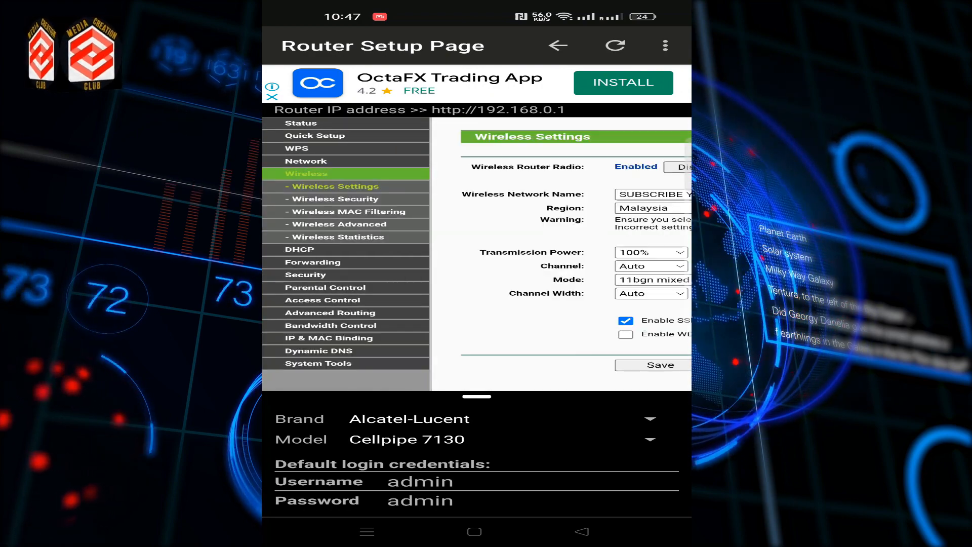
{"action": "left_click", "coordinate": [336, 198]}
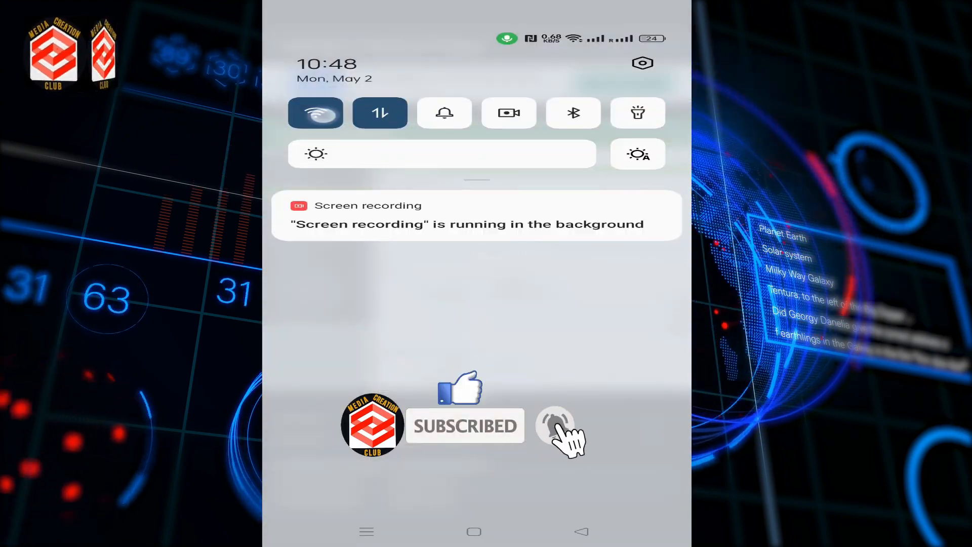
{"action": "left_click", "coordinate": [315, 113]}
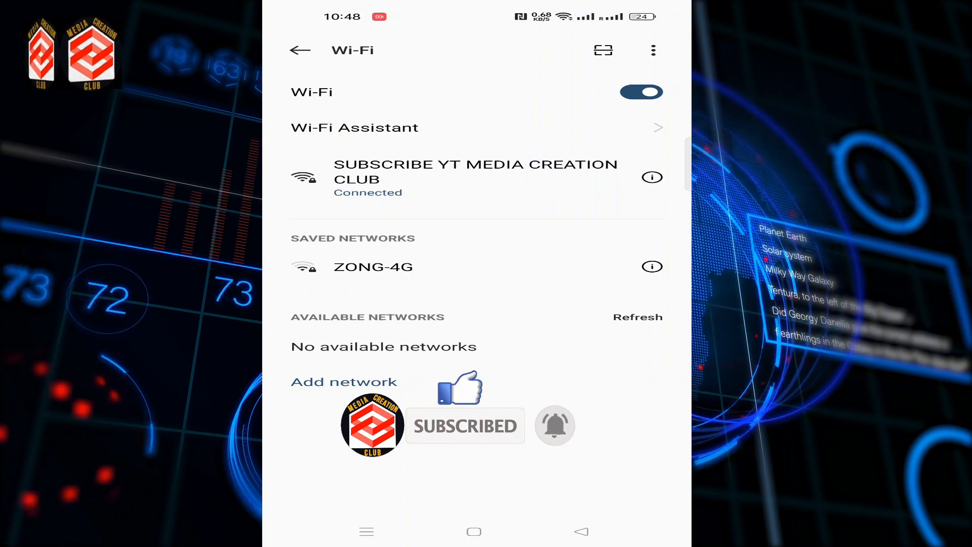